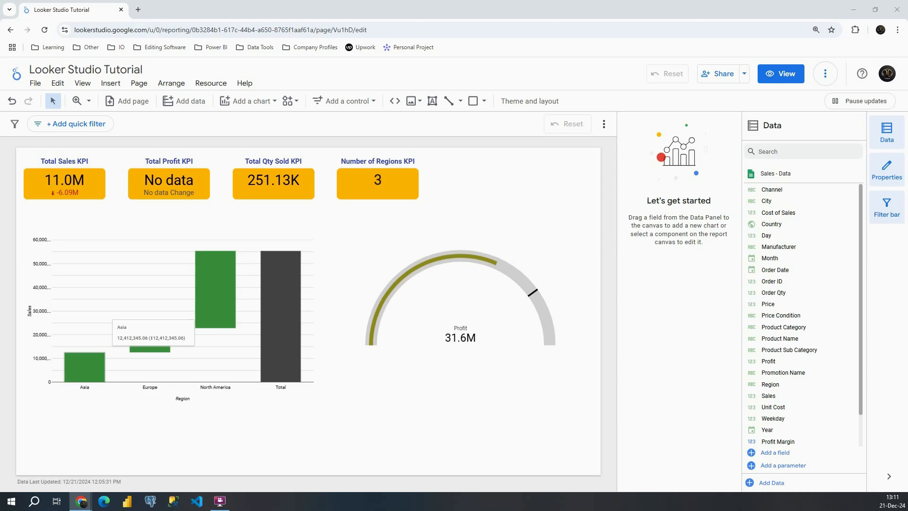
mouse_move(499, 88)
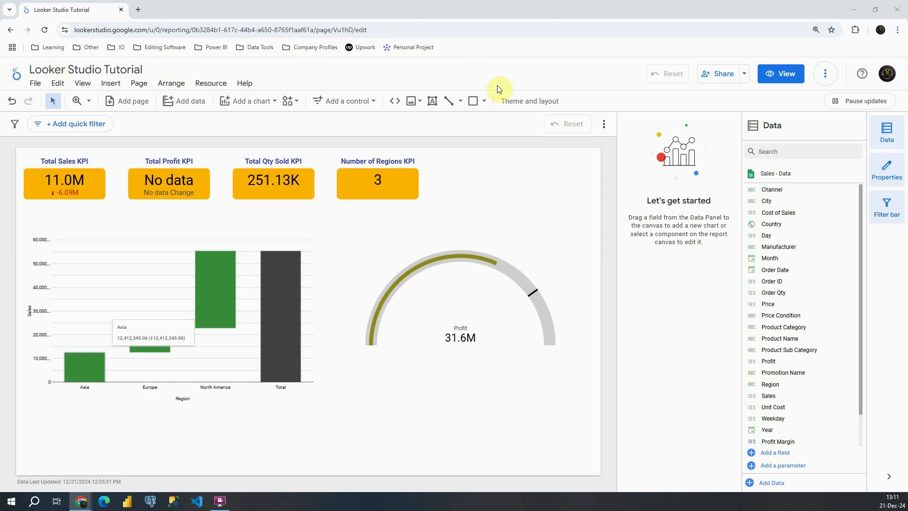
Preview the Woodsy and Material themes on the sales dashboard
left_click(529, 101)
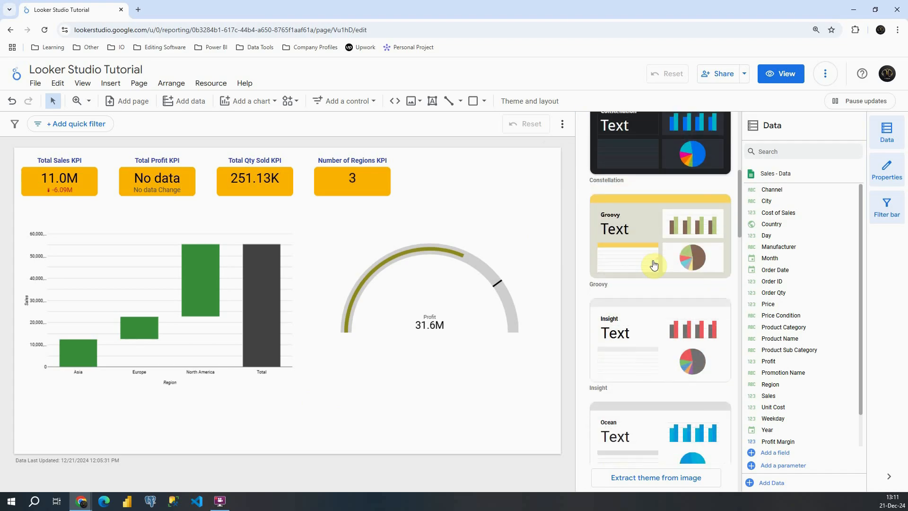
scroll("down", 3)
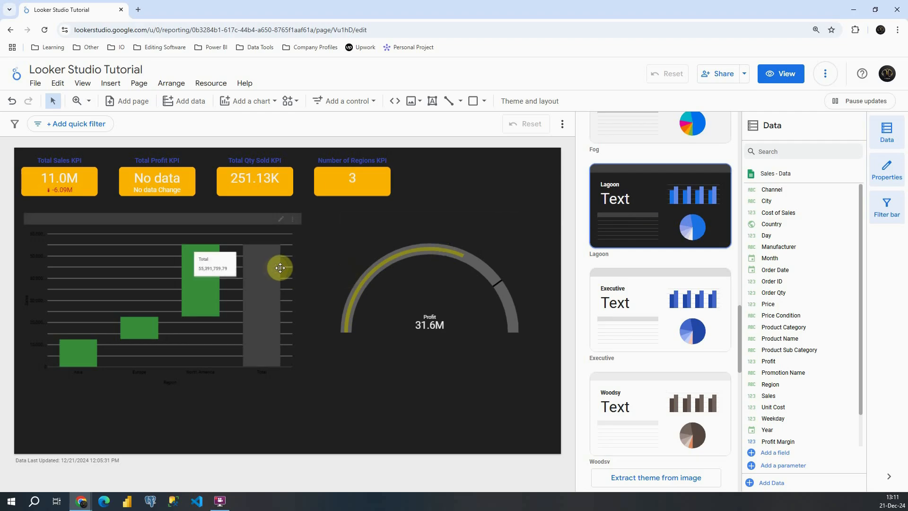
mouse_move(308, 266)
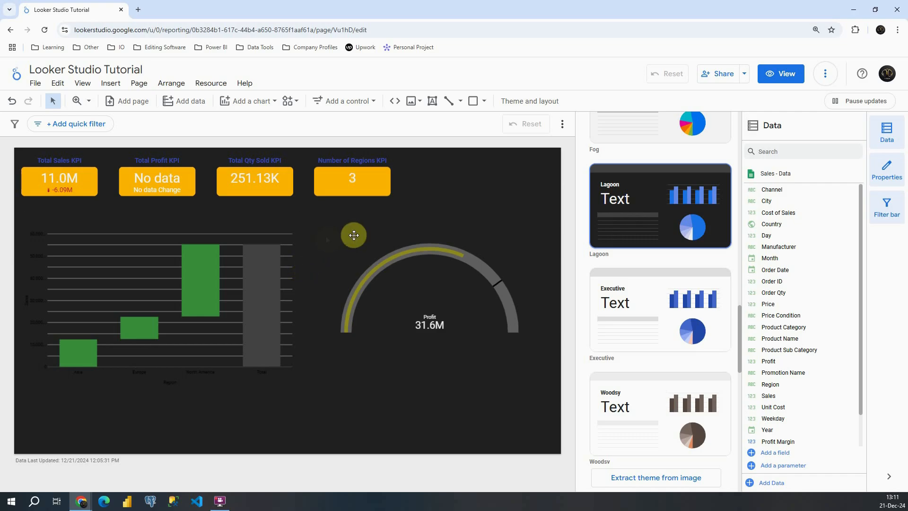
left_click(659, 413)
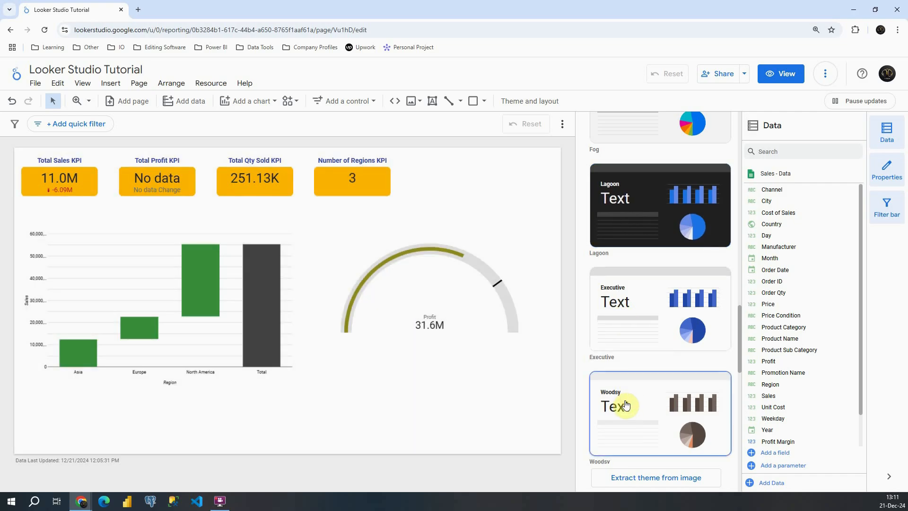
mouse_move(619, 389)
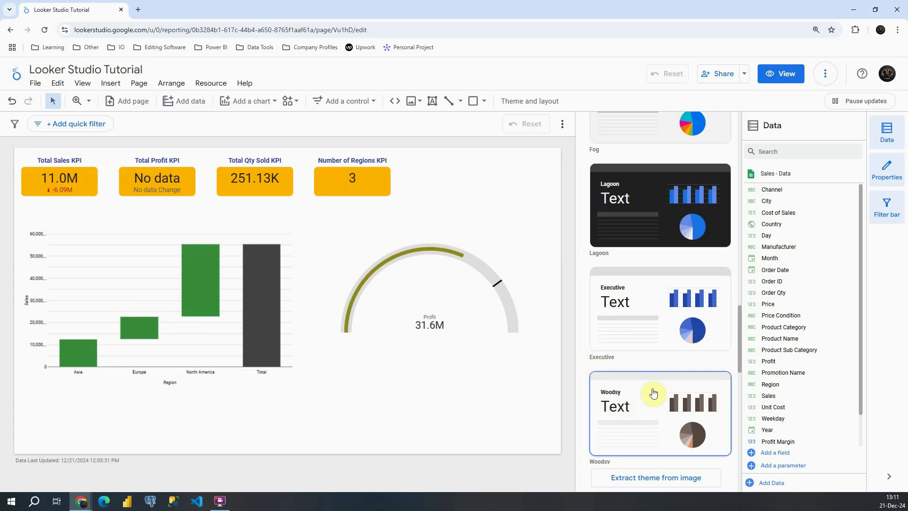
scroll("down", 3)
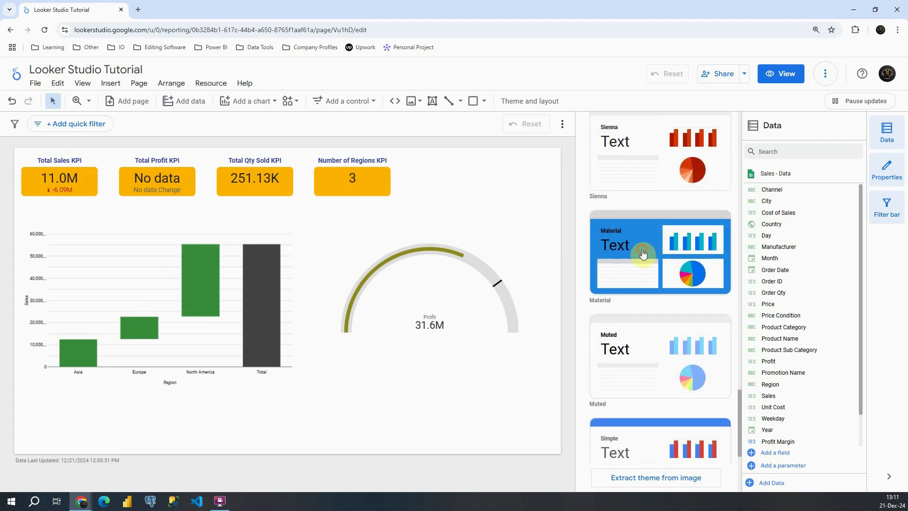
left_click(660, 253)
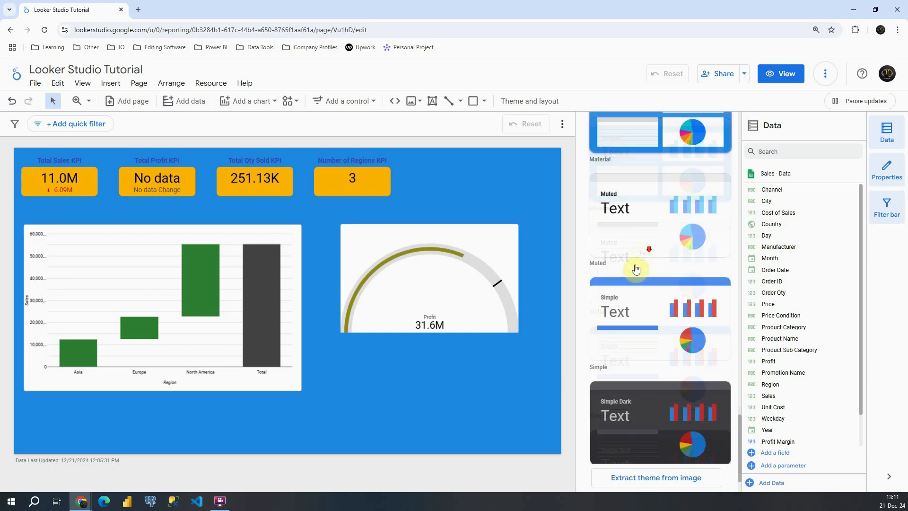
scroll("down", 3)
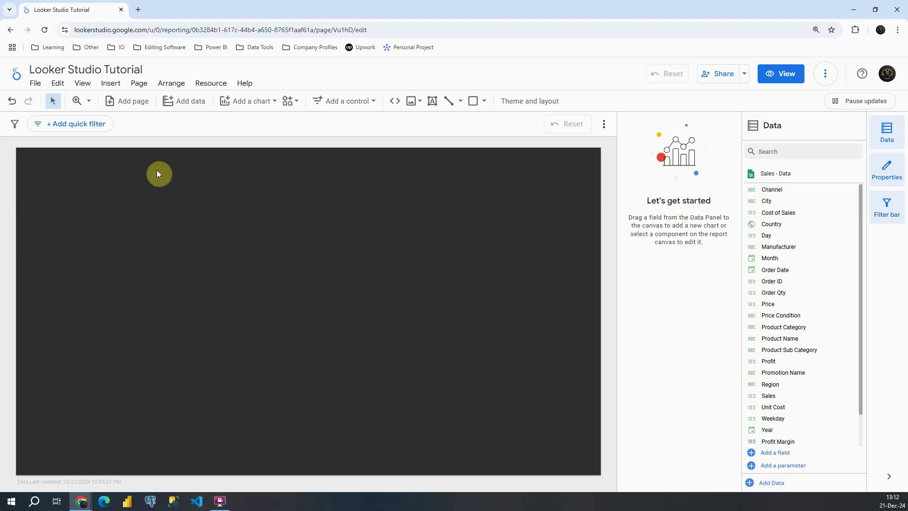
mouse_move(165, 171)
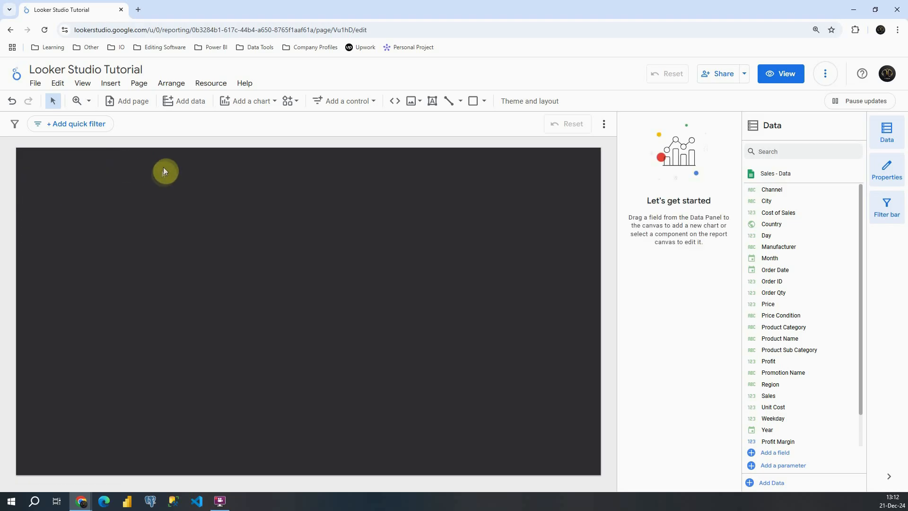
Place a bar chart of Record Count by Channel on the dark canvas
left_click(249, 100)
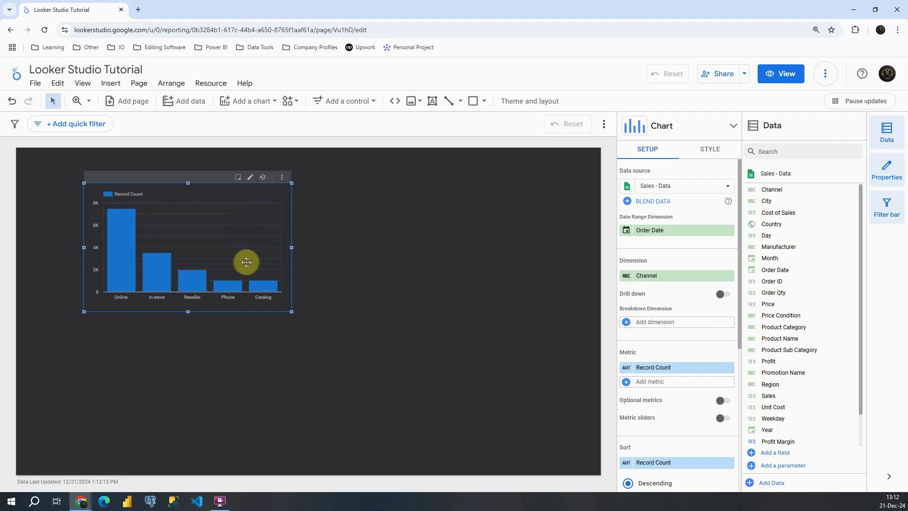
left_click(529, 101)
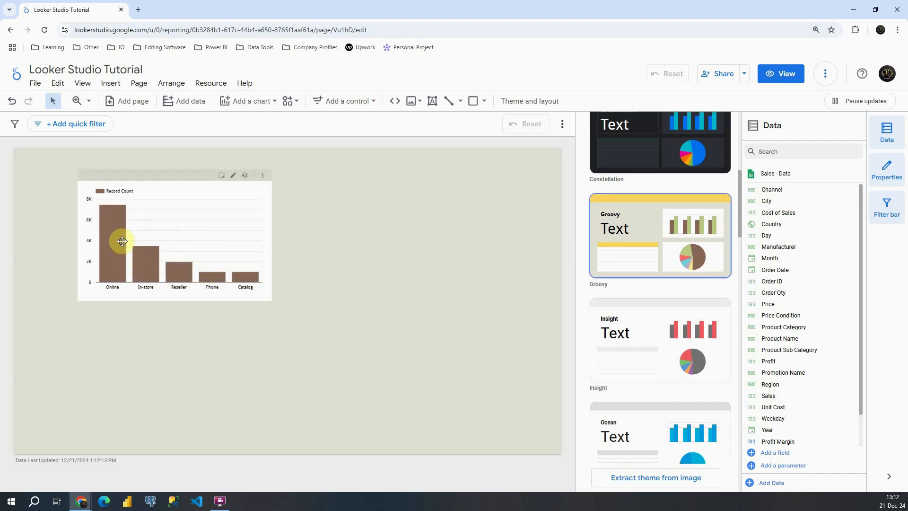
mouse_move(115, 247)
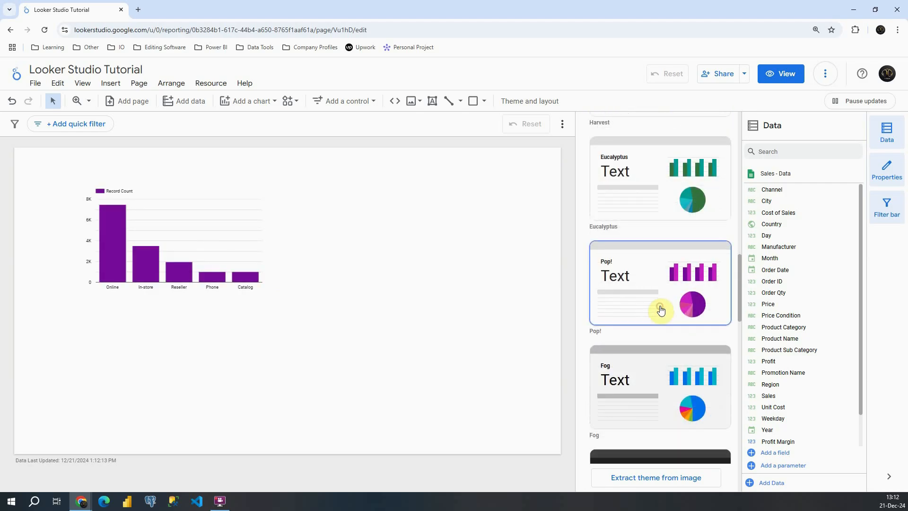
Apply the Simple Dark theme to the report
scroll("down", 3)
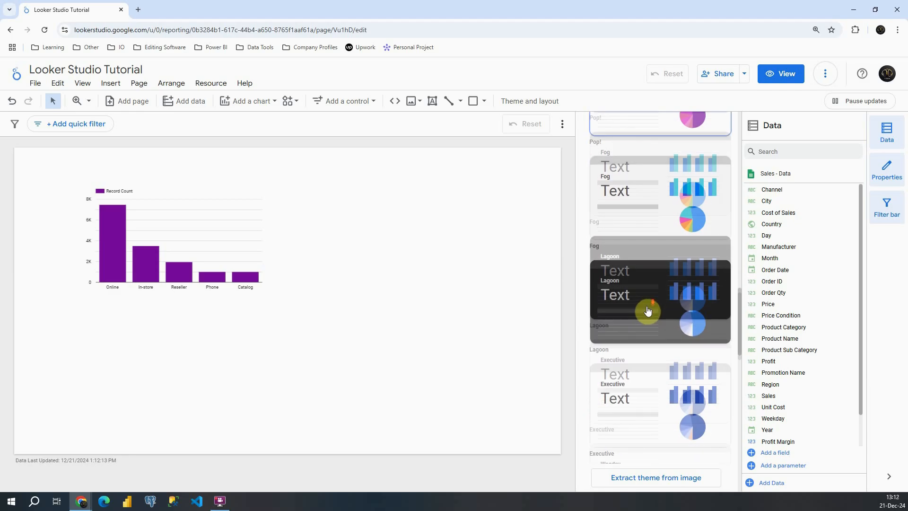
left_click(660, 289)
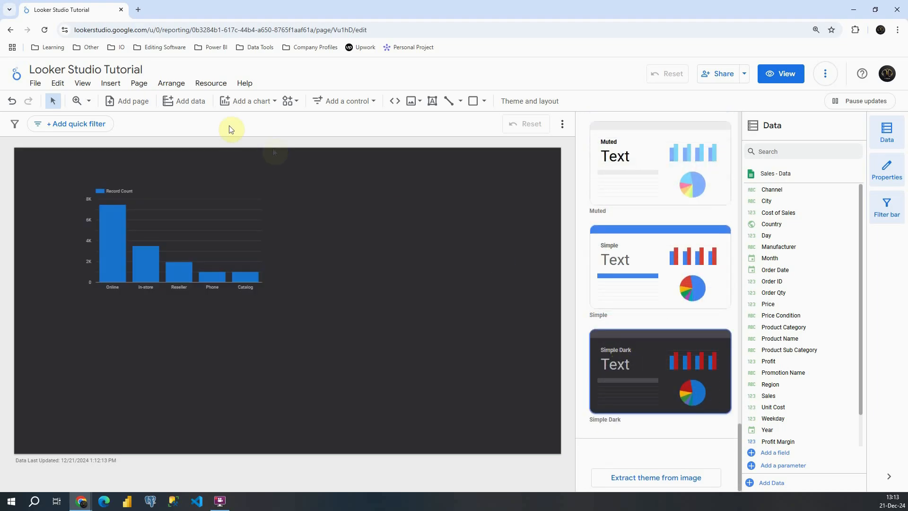
Add a pie chart of record count by channel beside the bar chart
left_click(248, 101)
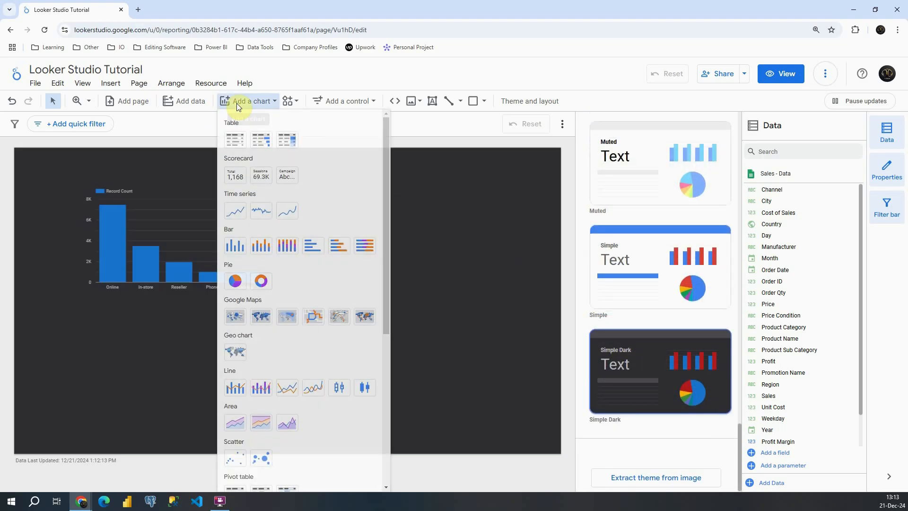
left_click(235, 280)
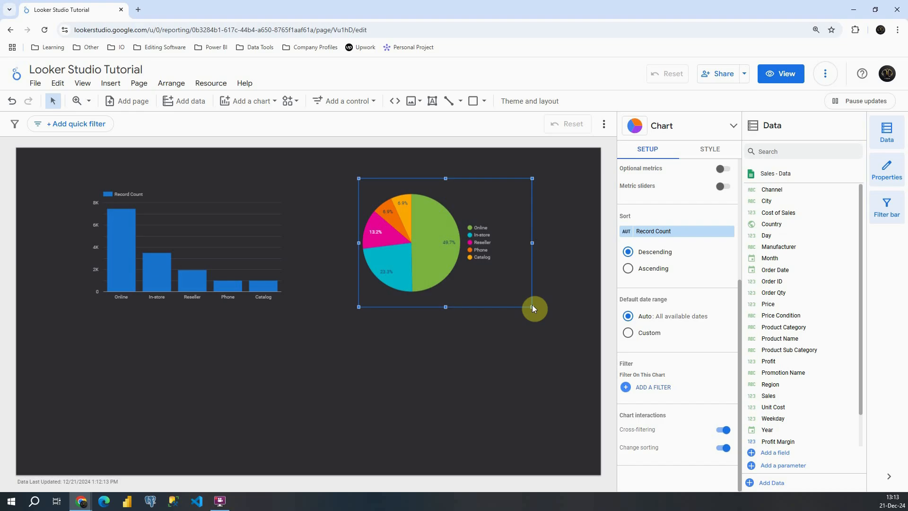
left_click(529, 100)
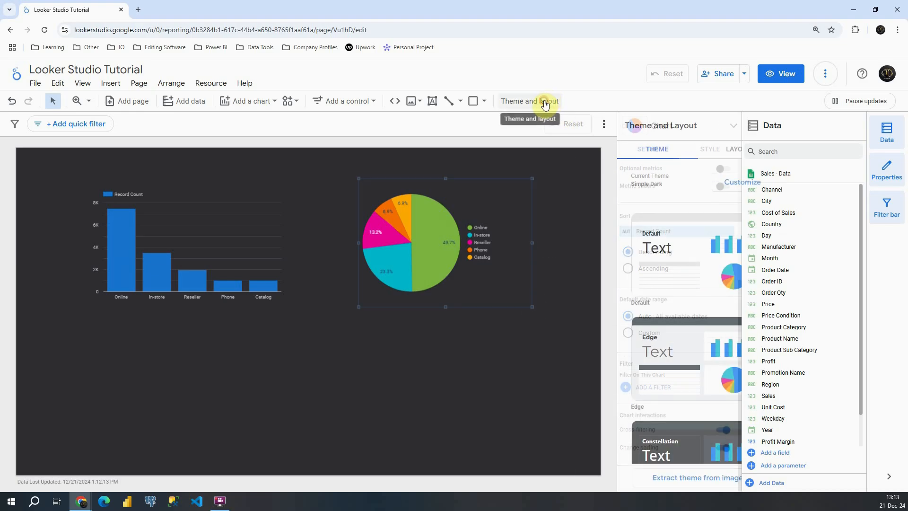
Start customizing Simple Dark and review the dimension value color list
left_click(529, 101)
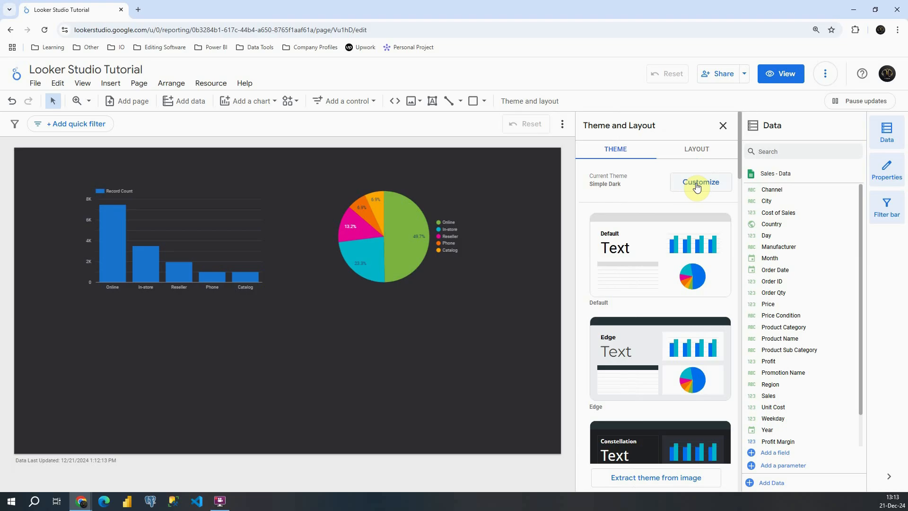
left_click(701, 182)
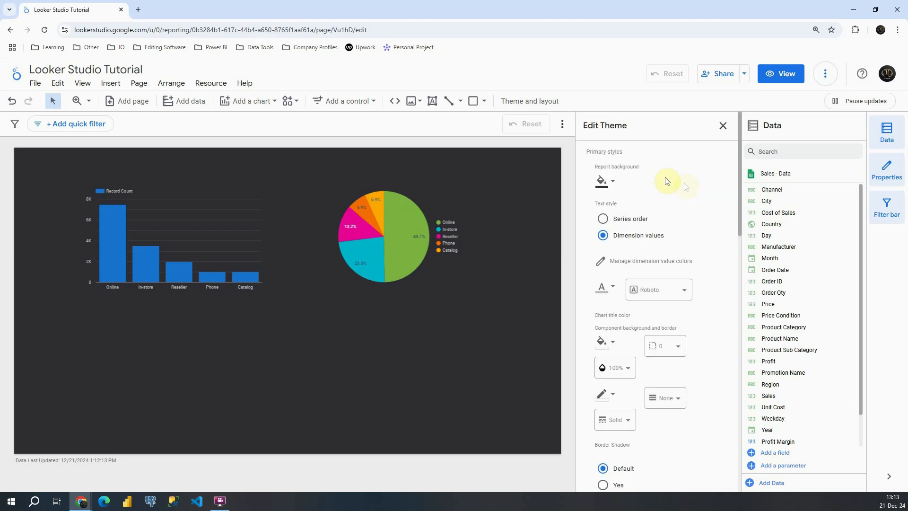
left_click(601, 181)
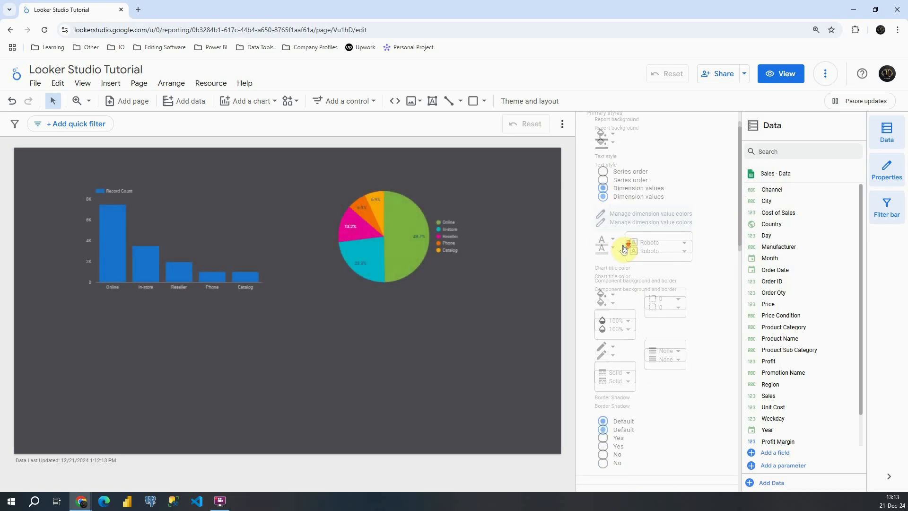
left_click(650, 213)
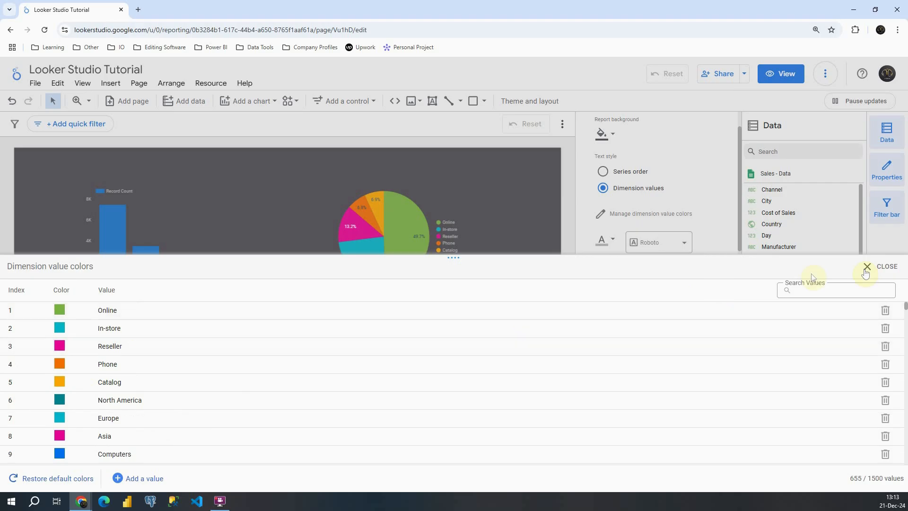
left_click(867, 266)
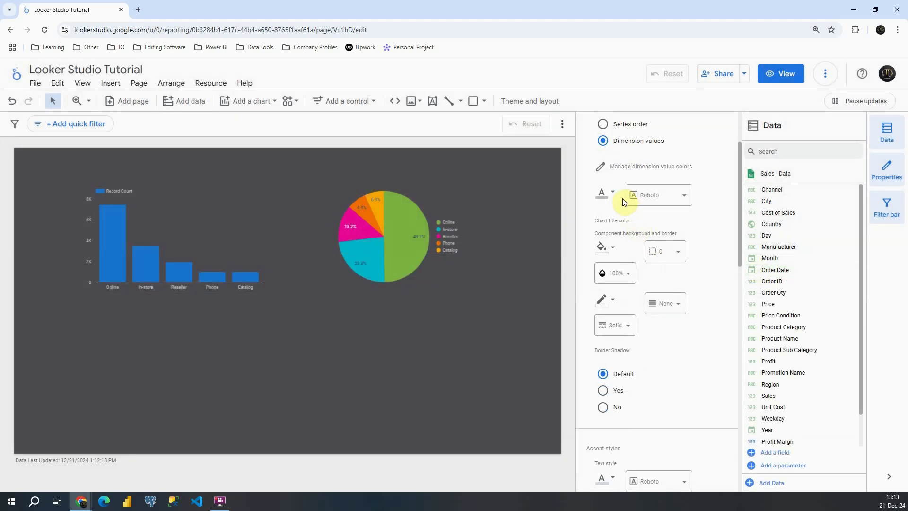
Set both charts' component background to dark grey after briefly trying orange
scroll("down", 3)
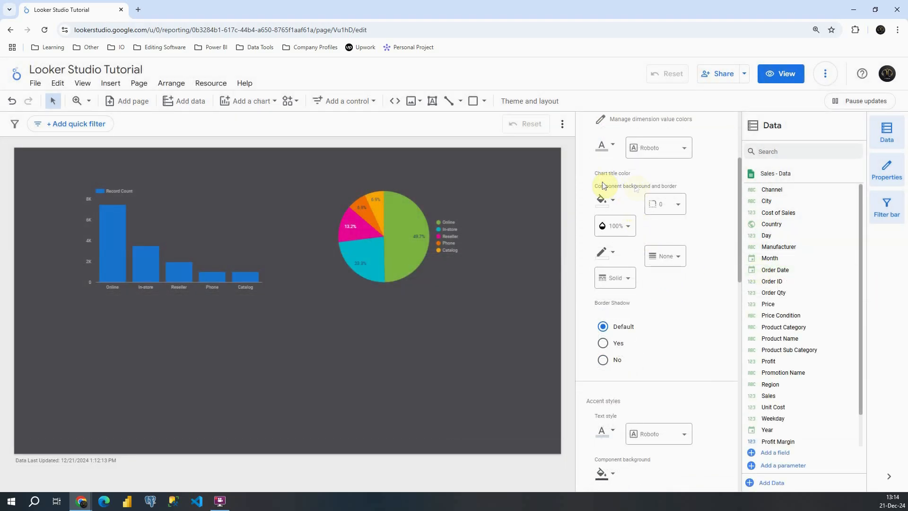
left_click(603, 199)
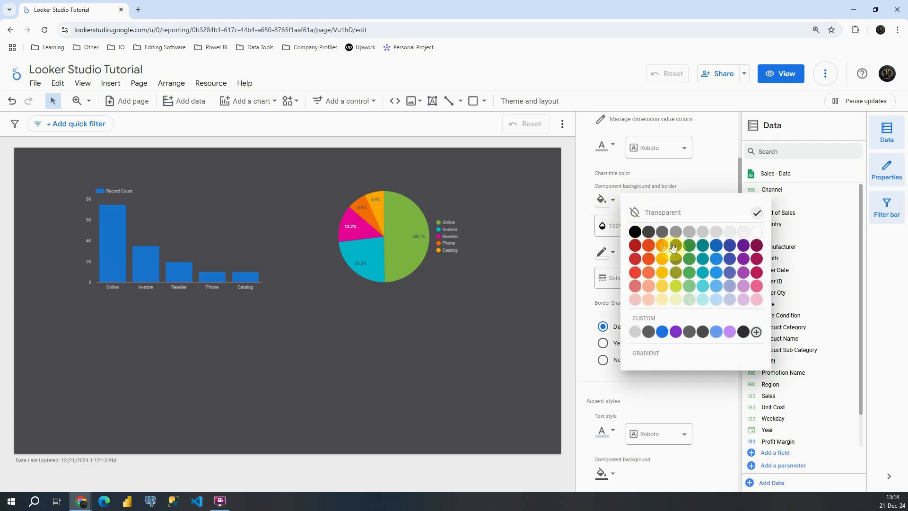
left_click(663, 246)
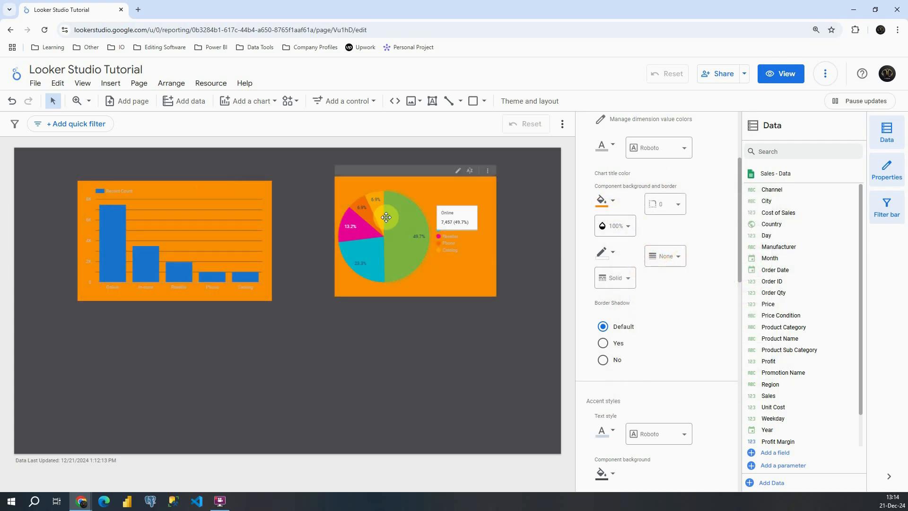
left_click(603, 201)
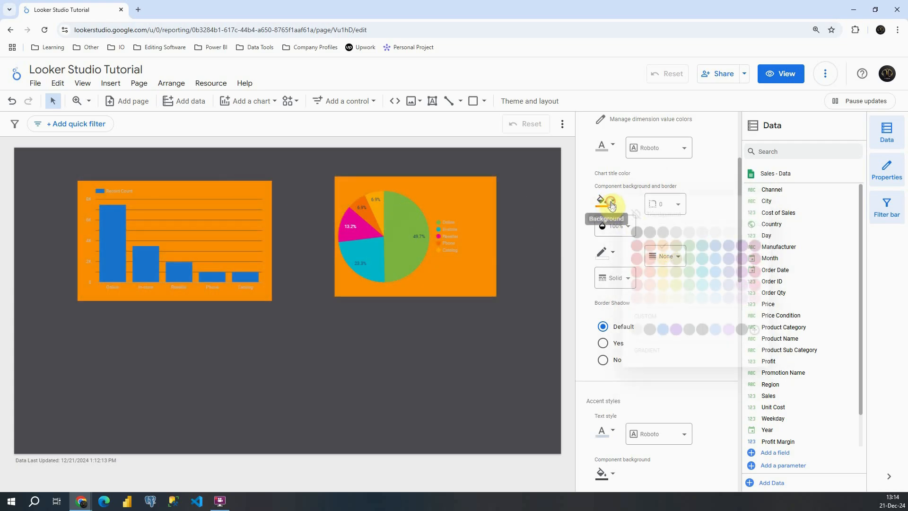
left_click(601, 201)
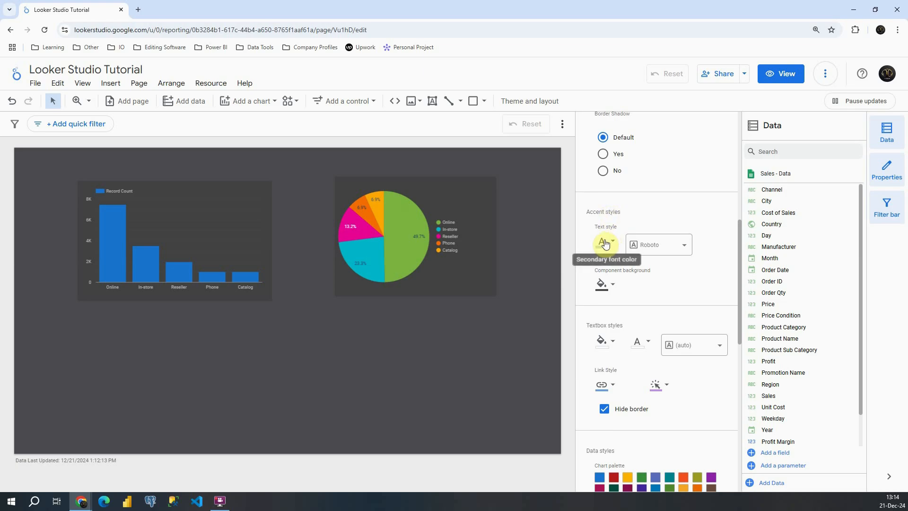
mouse_move(650, 268)
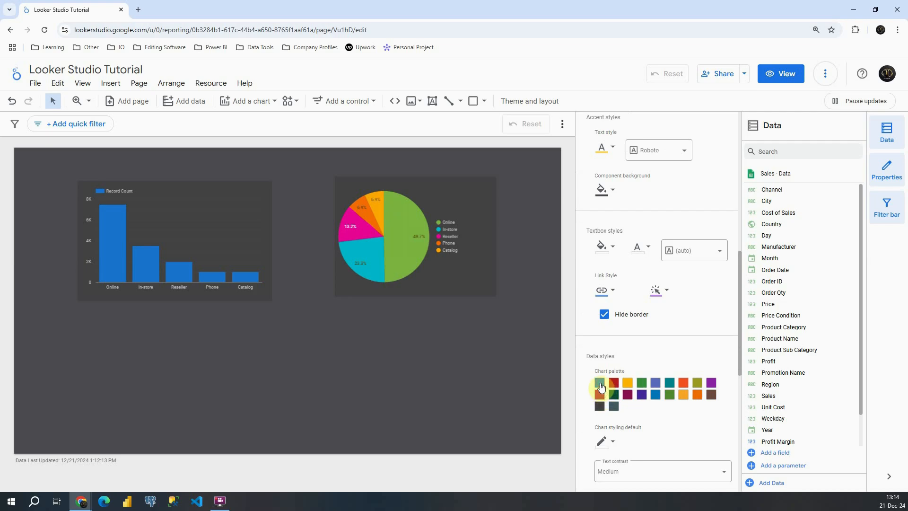
Set the first chart palette swatch to yellow and recolor another palette swatch
left_click(601, 384)
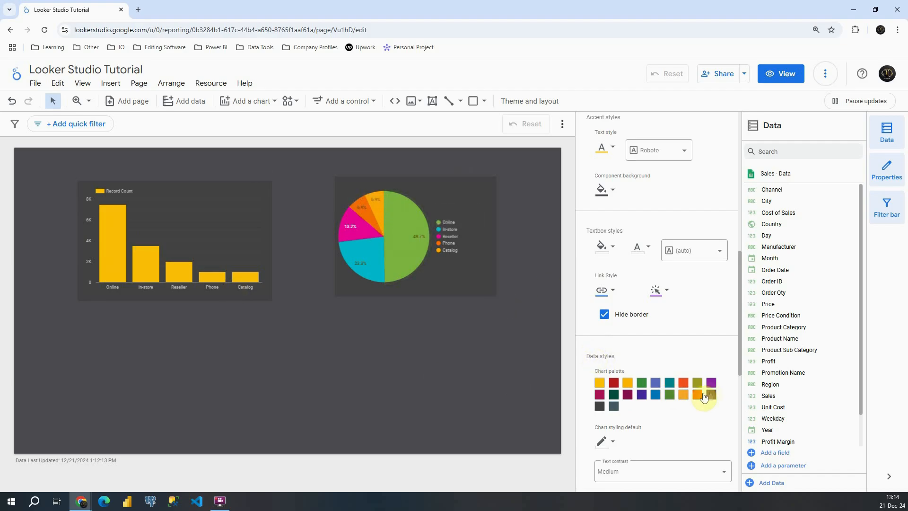
left_click(705, 397)
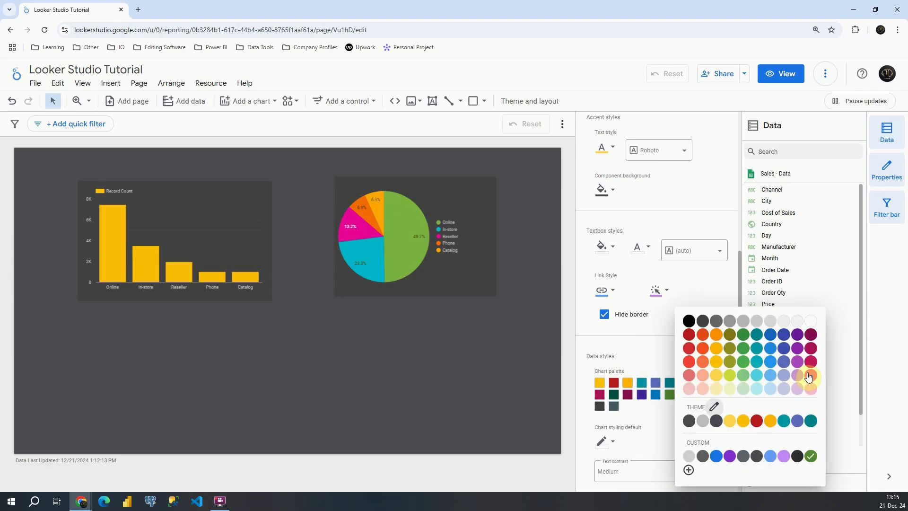
left_click(808, 377)
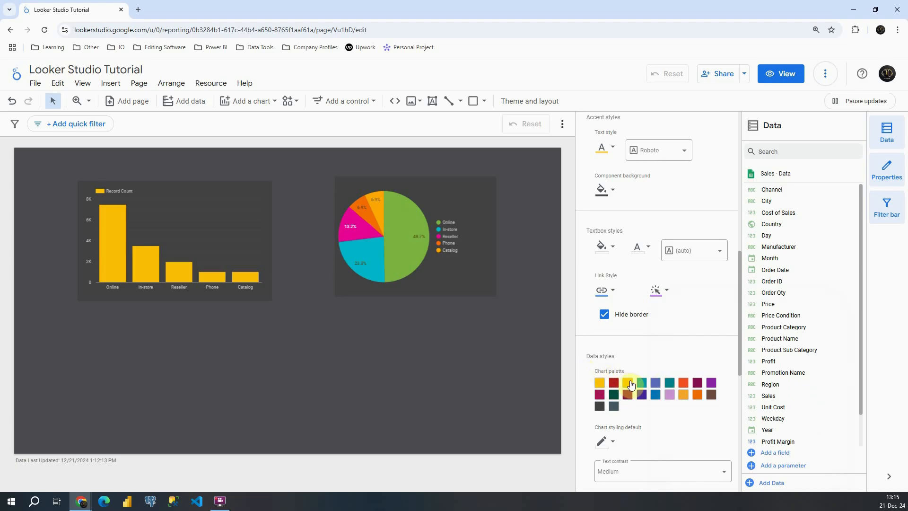